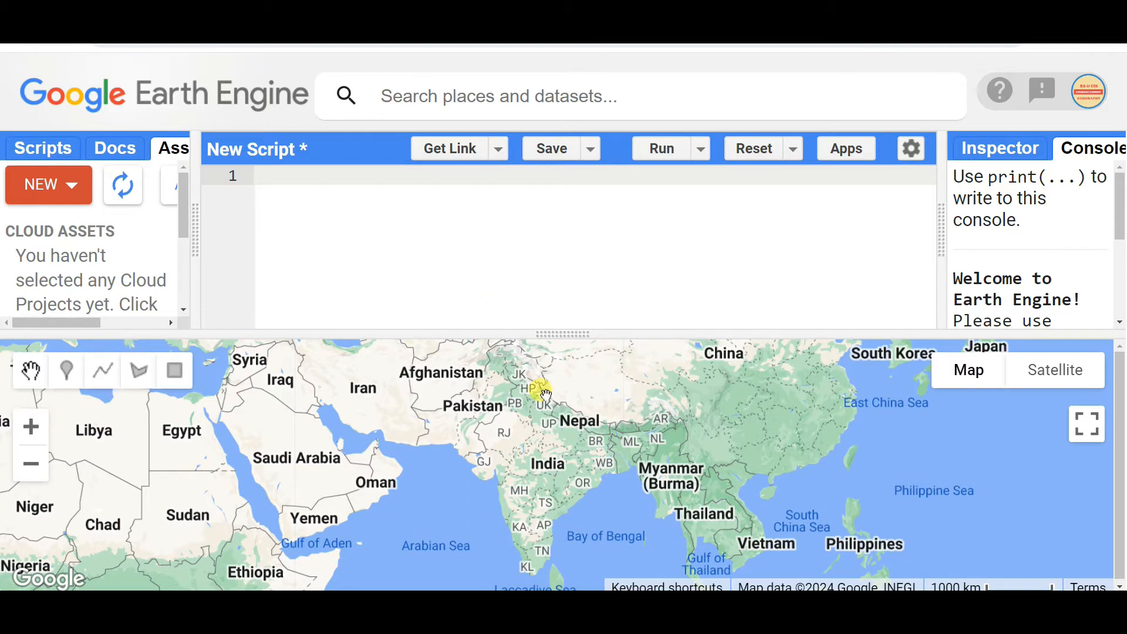
pyautogui.moveTo(420, 279)
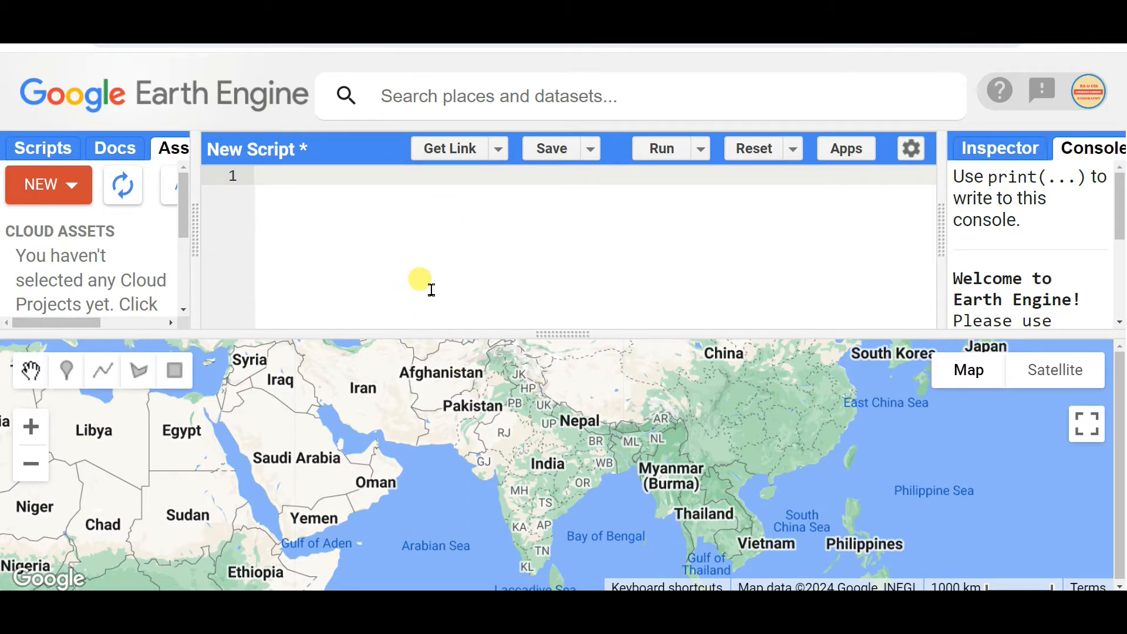
pyautogui.moveTo(494, 304)
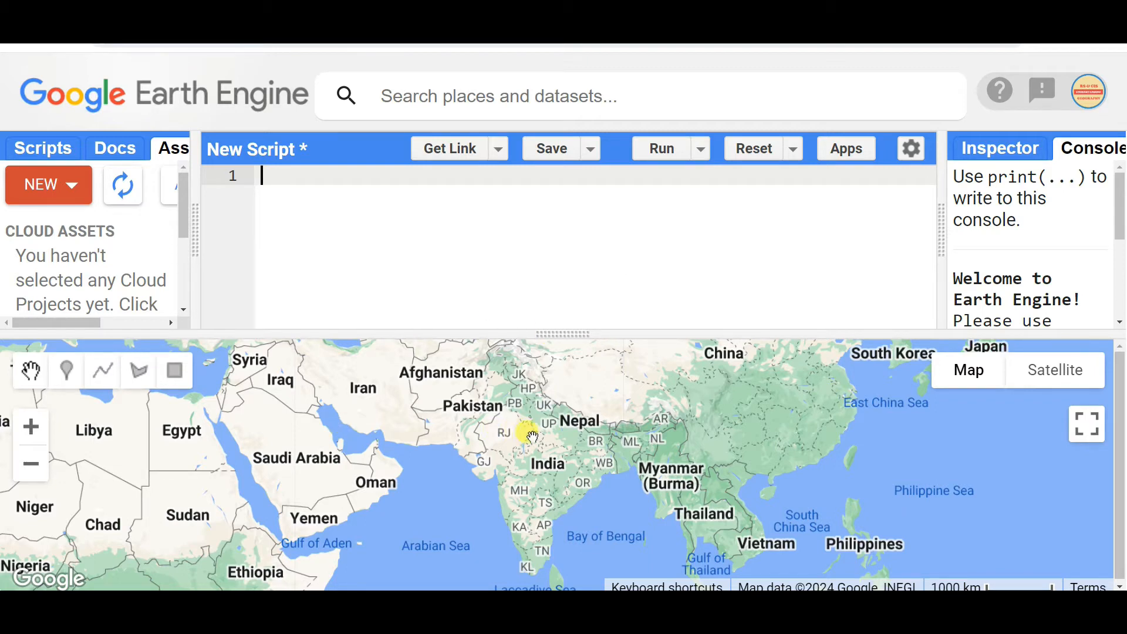
pyautogui.moveTo(525, 438)
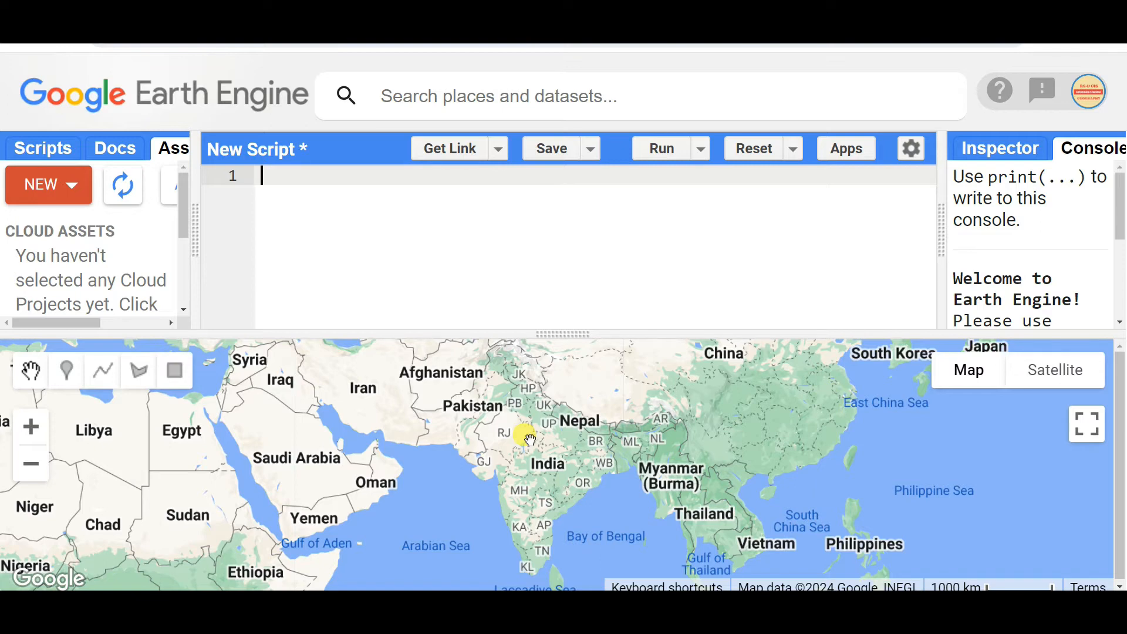
pyautogui.moveTo(575, 128)
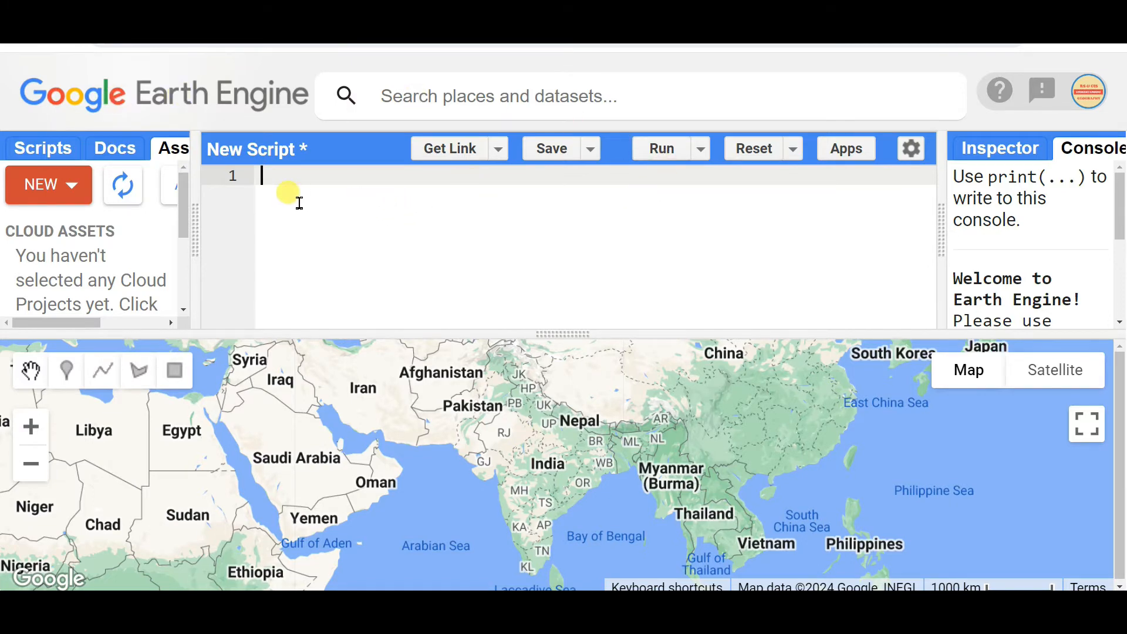
pyautogui.moveTo(136, 370)
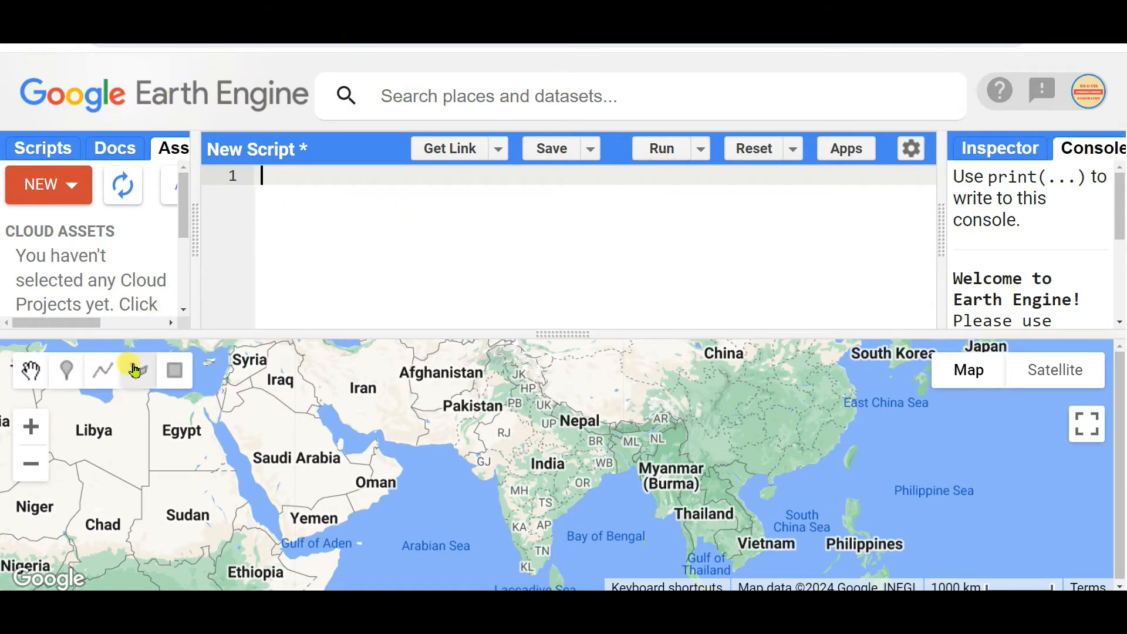
# Step: Draw a rectangle around Patna, Bihar and expand the imported geometry to its coordinates
pyautogui.click(174, 370)
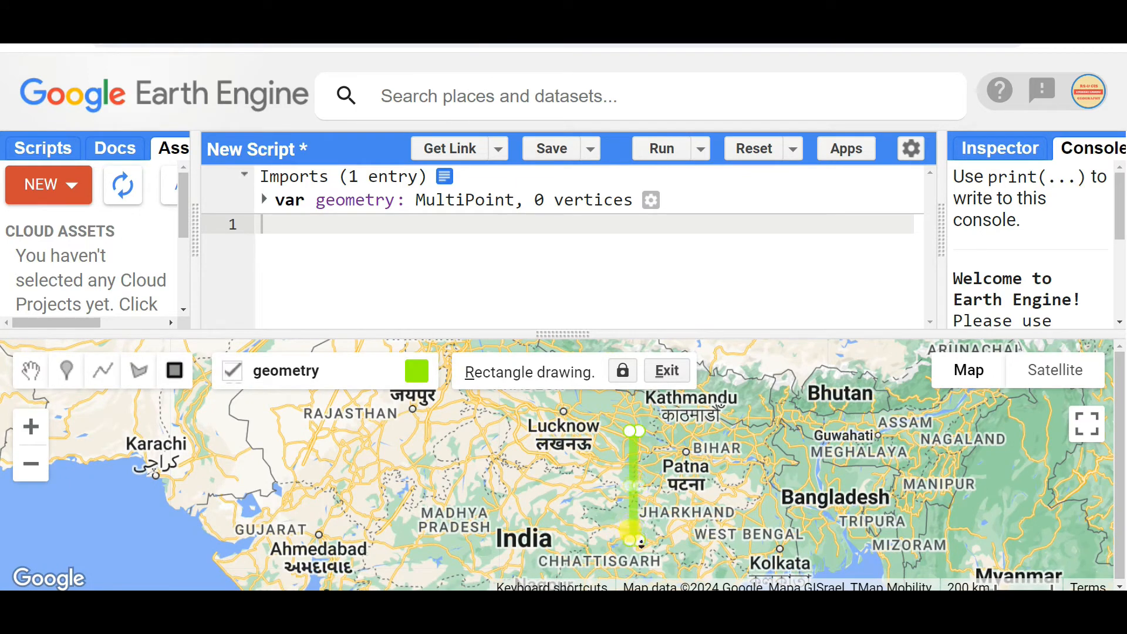
pyautogui.moveTo(633, 431); pyautogui.dragTo(759, 488)
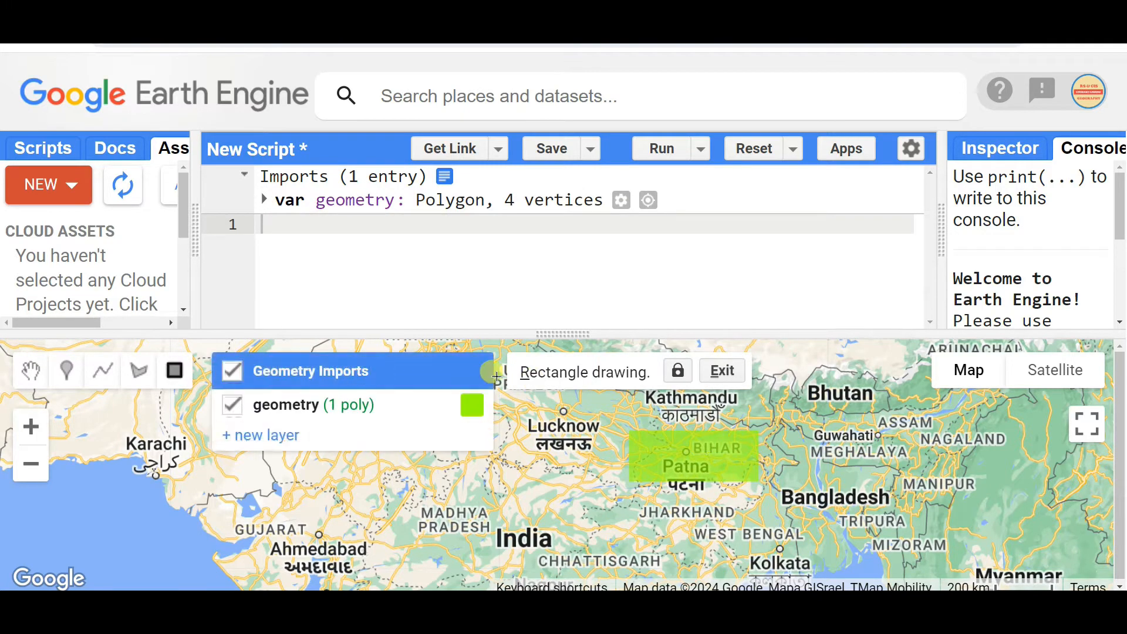
pyautogui.click(264, 199)
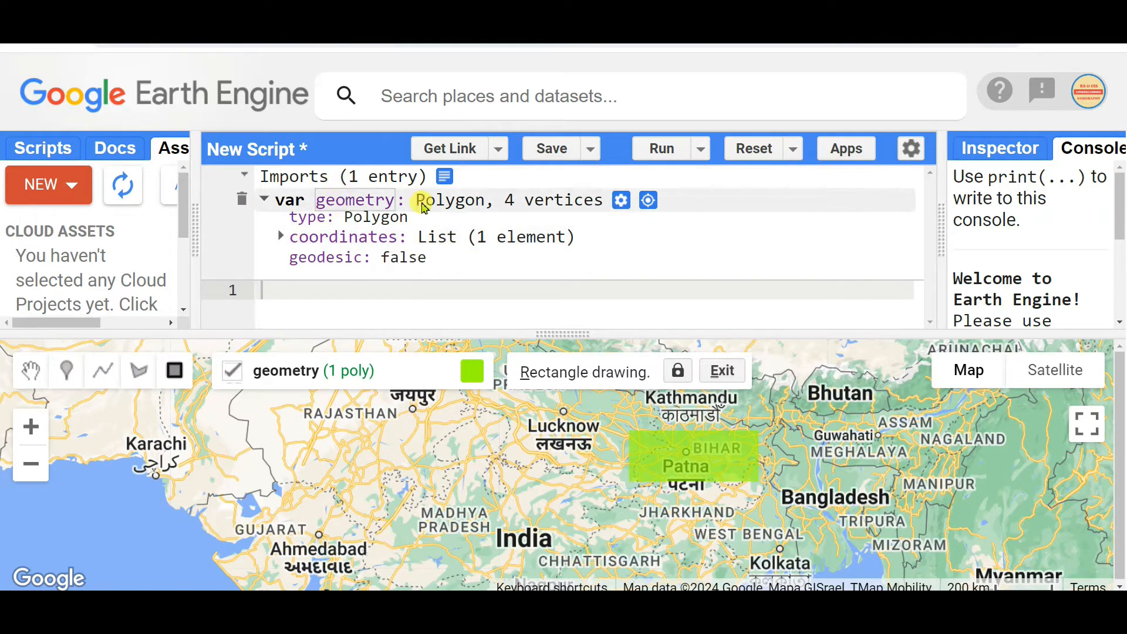
pyautogui.moveTo(468, 227)
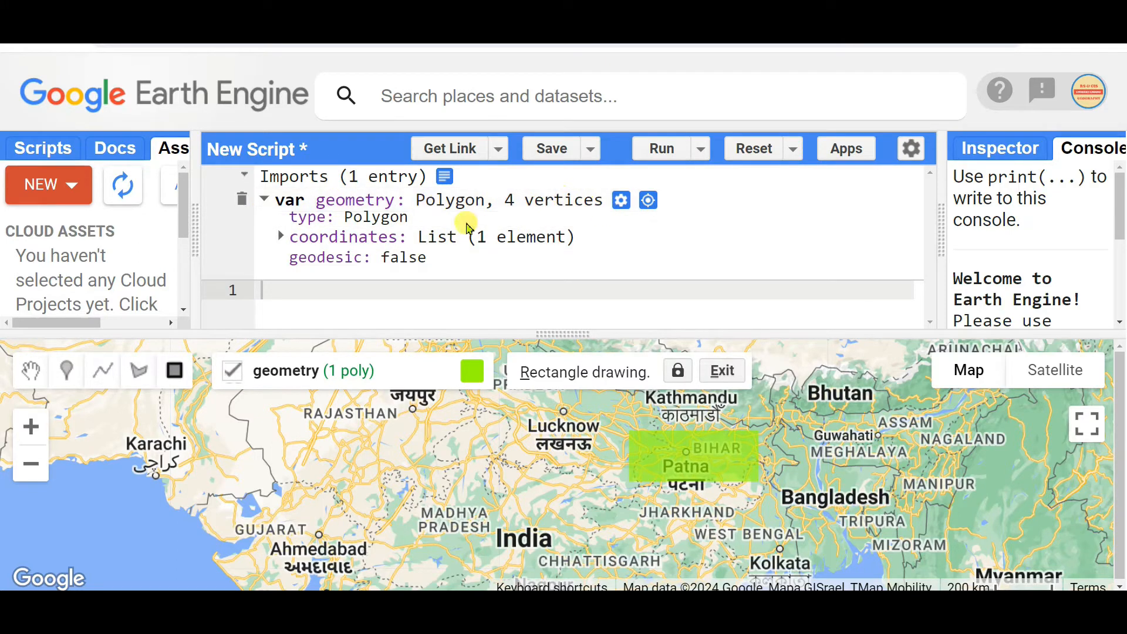
pyautogui.click(281, 236)
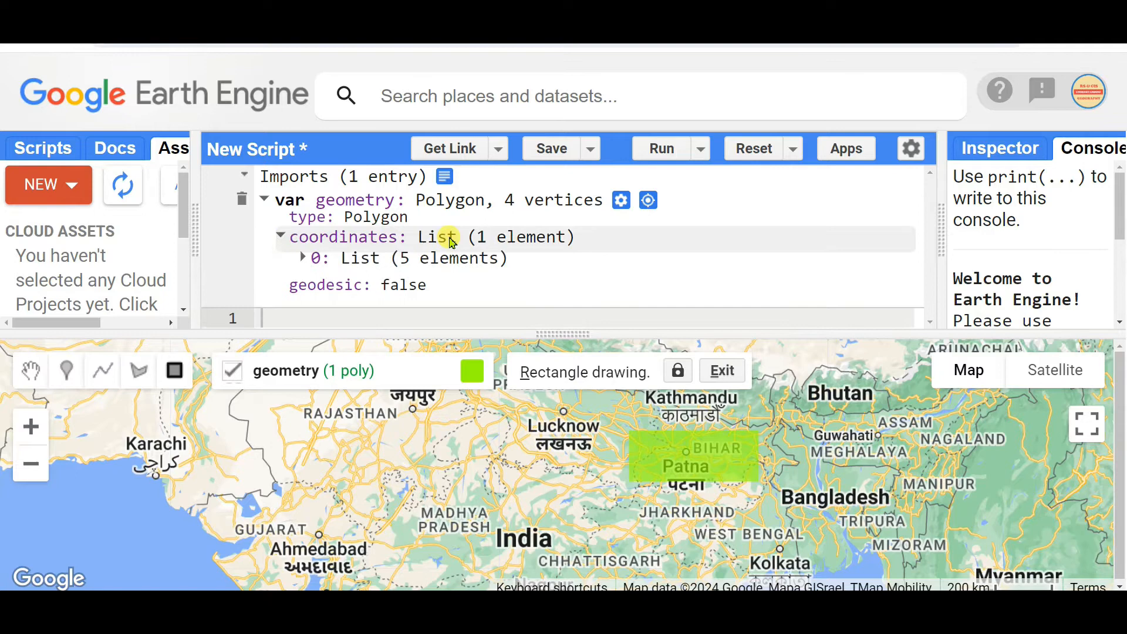
# Step: Reveal the corner coordinate pairs and write the comment '// copy geometry from one code editor to another'
pyautogui.click(303, 258)
pyautogui.write('//')
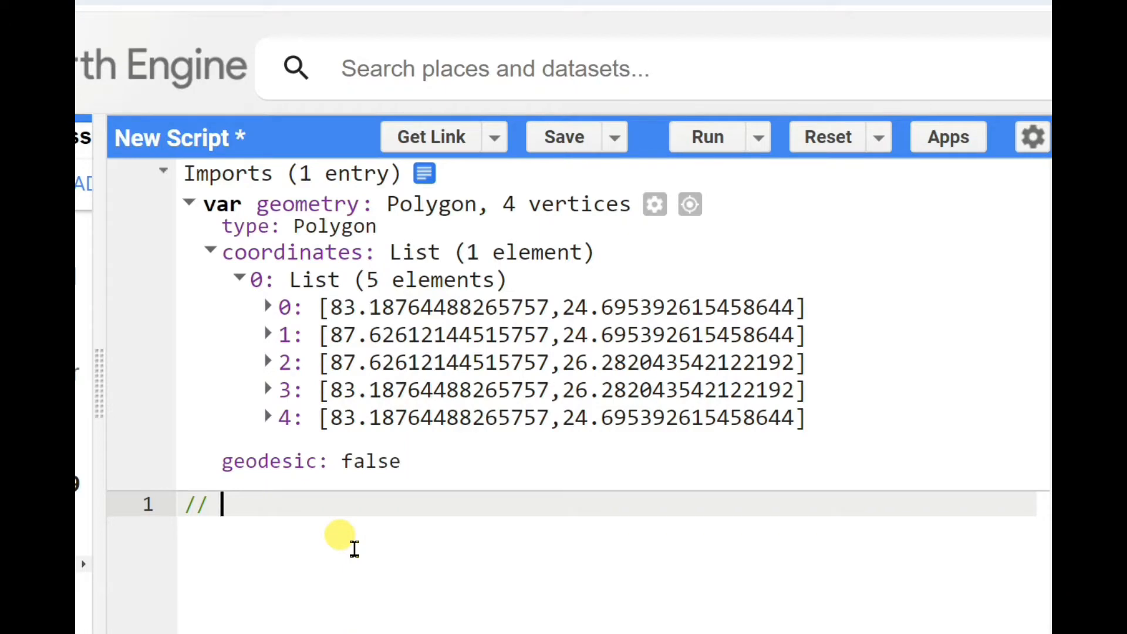
pyautogui.write('copy')
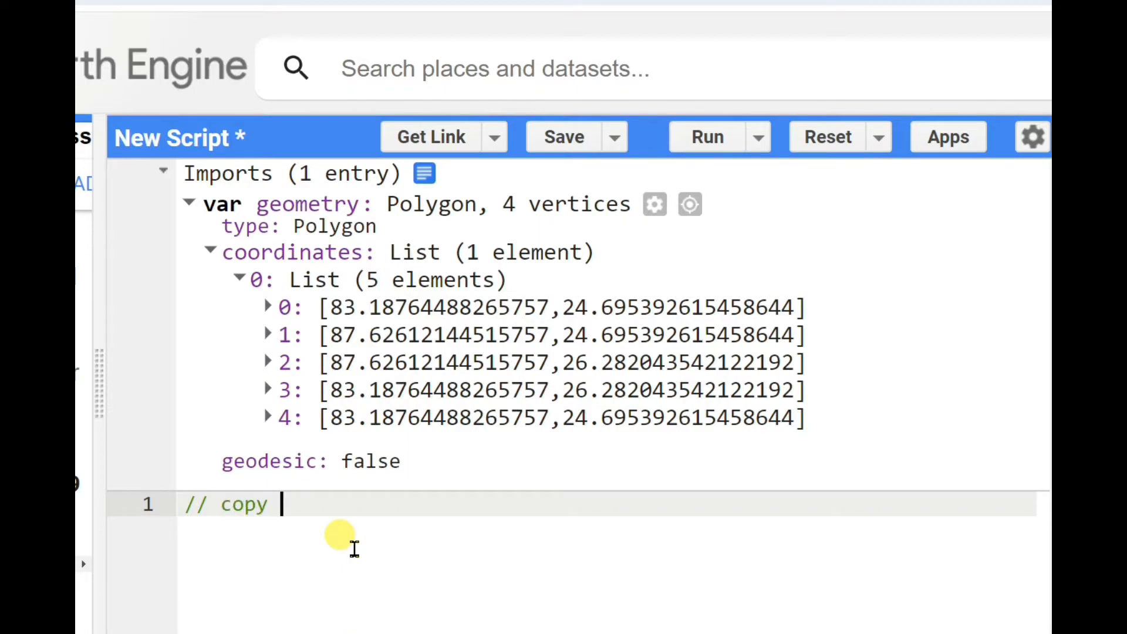
pyautogui.write('geo')
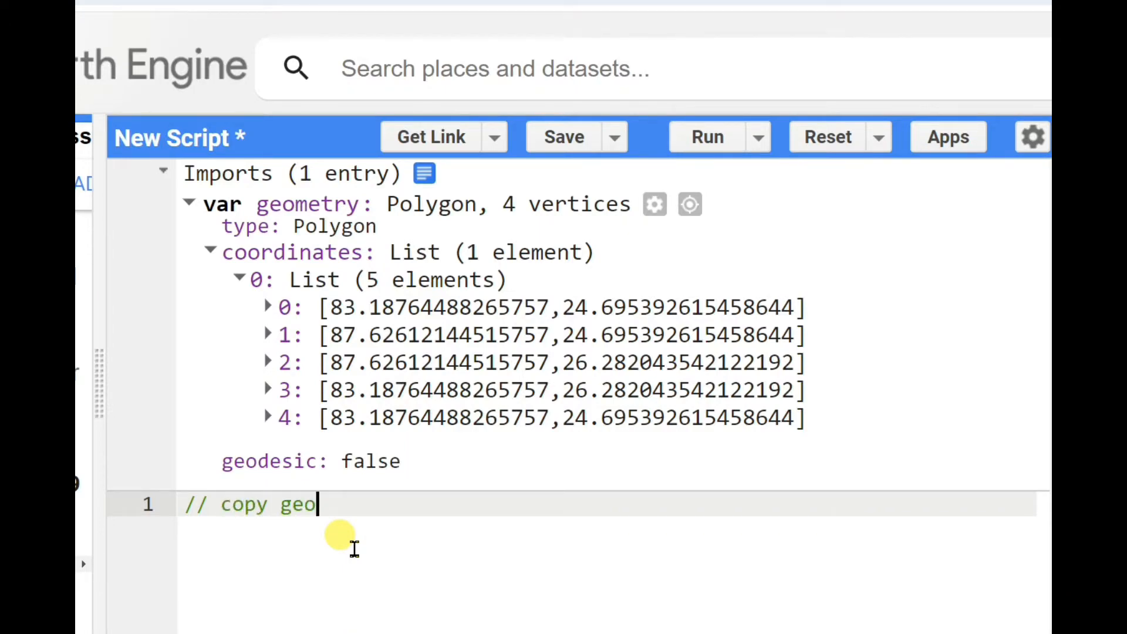
pyautogui.write('metry')
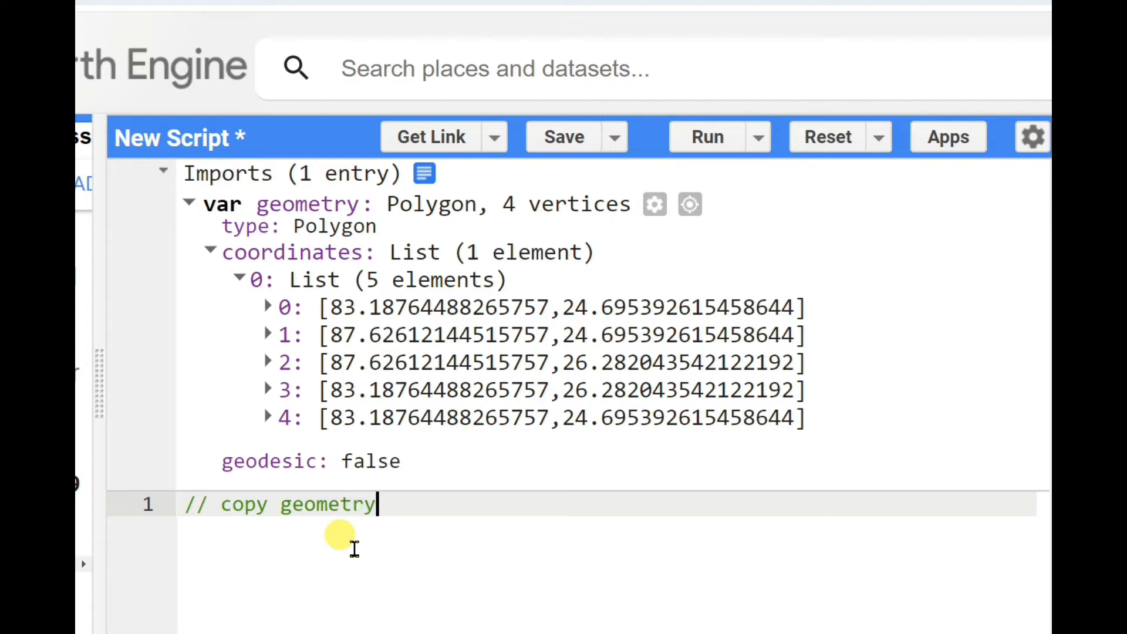
pyautogui.write('fr')
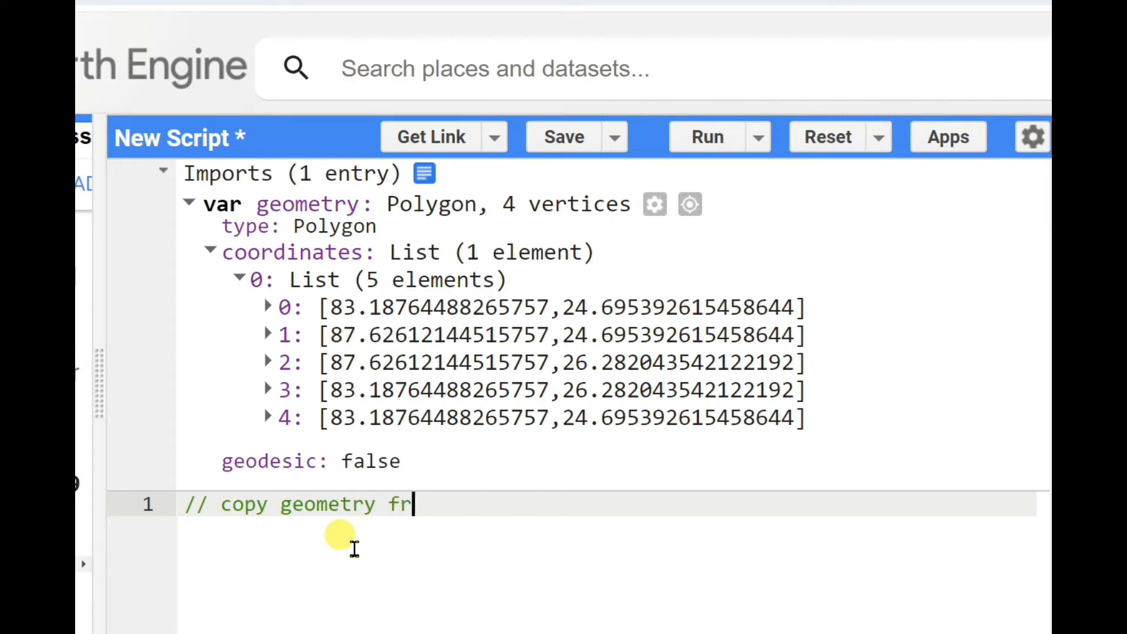
pyautogui.write('om one cod')
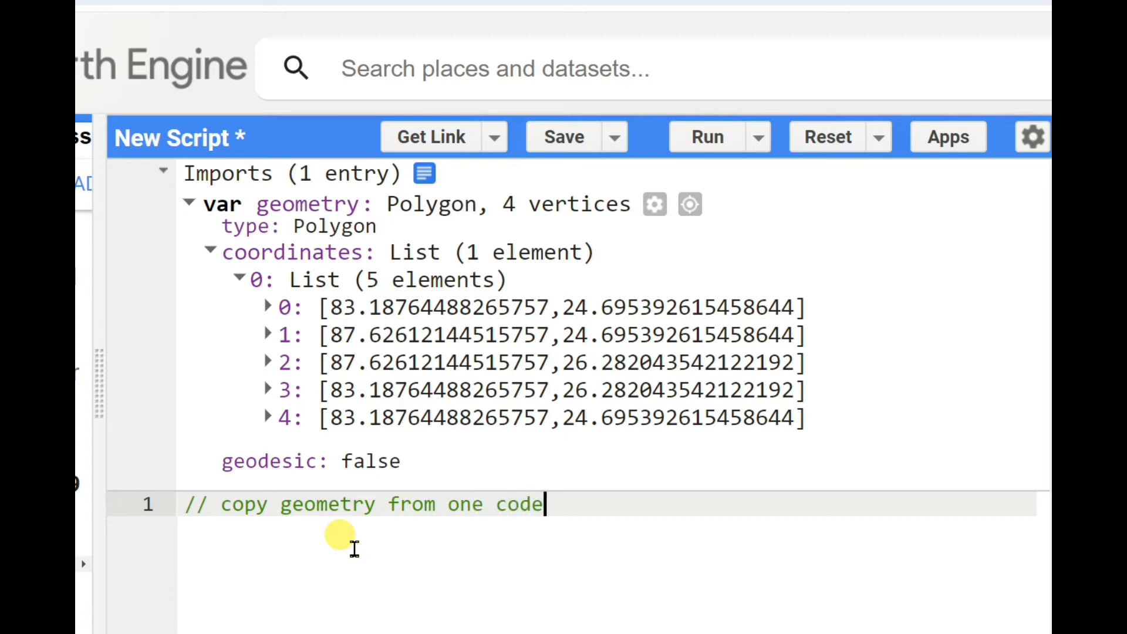
pyautogui.write('edit')
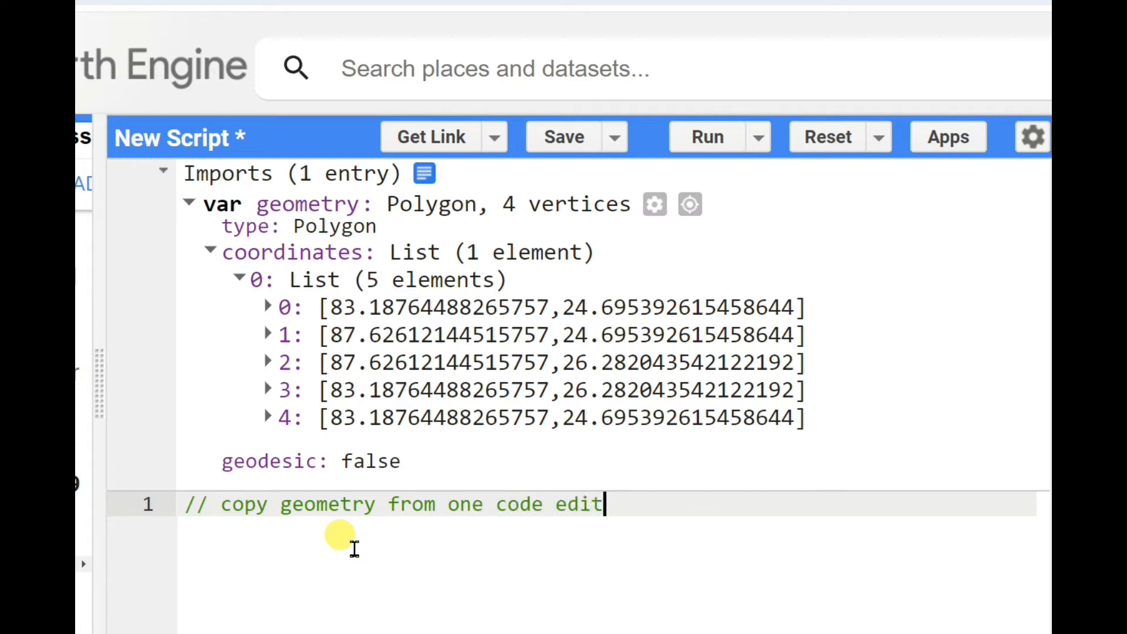
pyautogui.write('or to a')
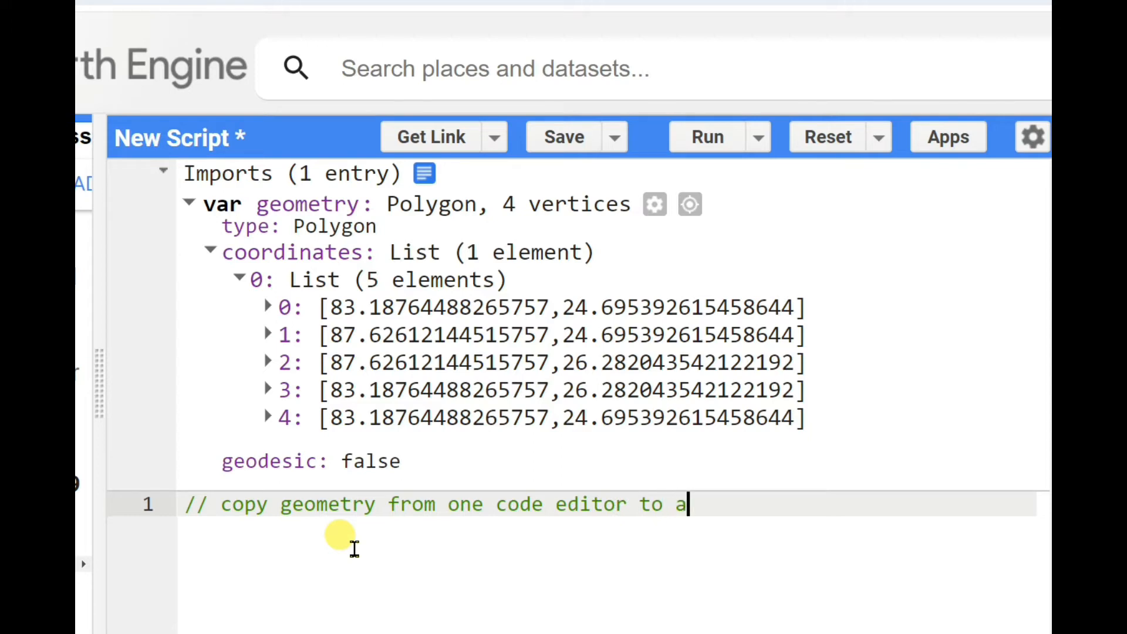
pyautogui.write('other')
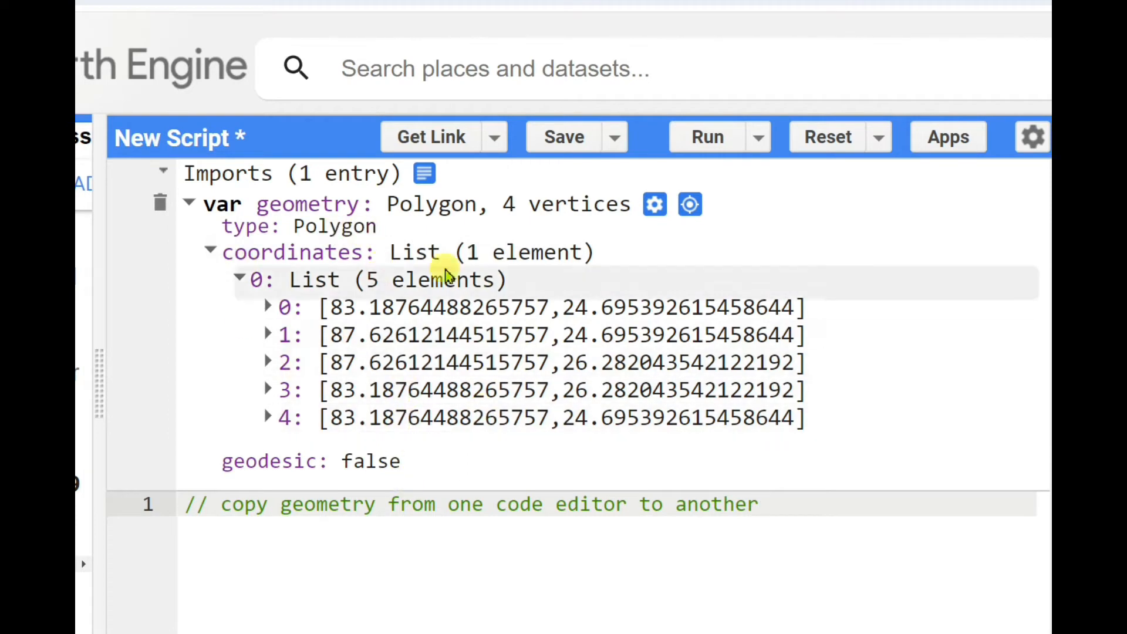
pyautogui.click(828, 136)
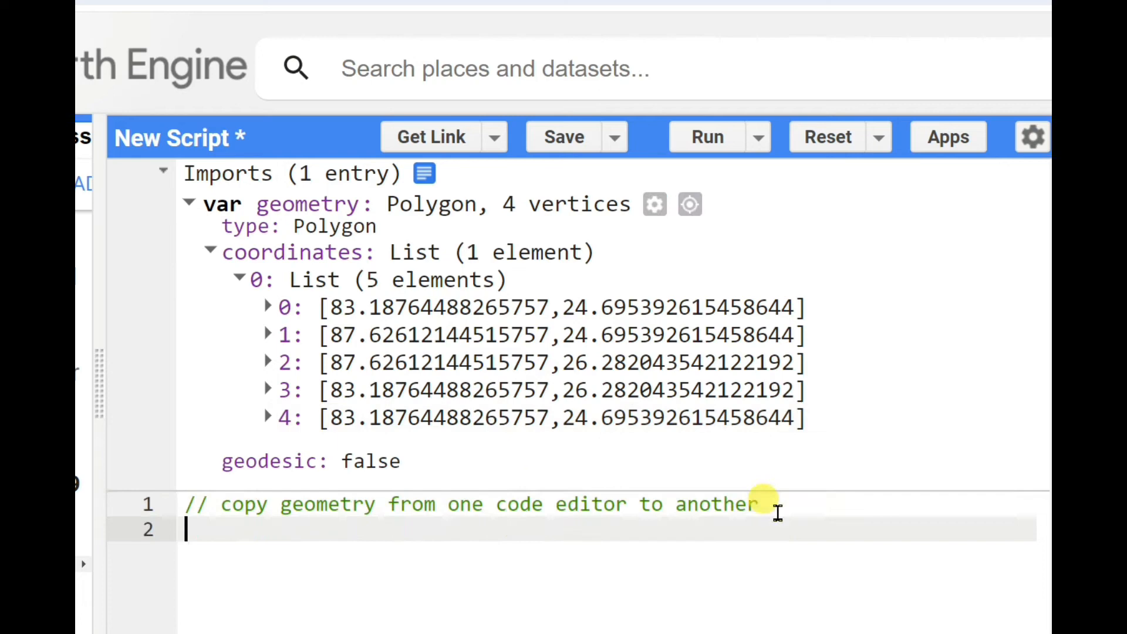
# Step: Write 'var geometry = ee.Geometry.Polygon(' choosing Polygon from autocomplete
pyautogui.write('v')
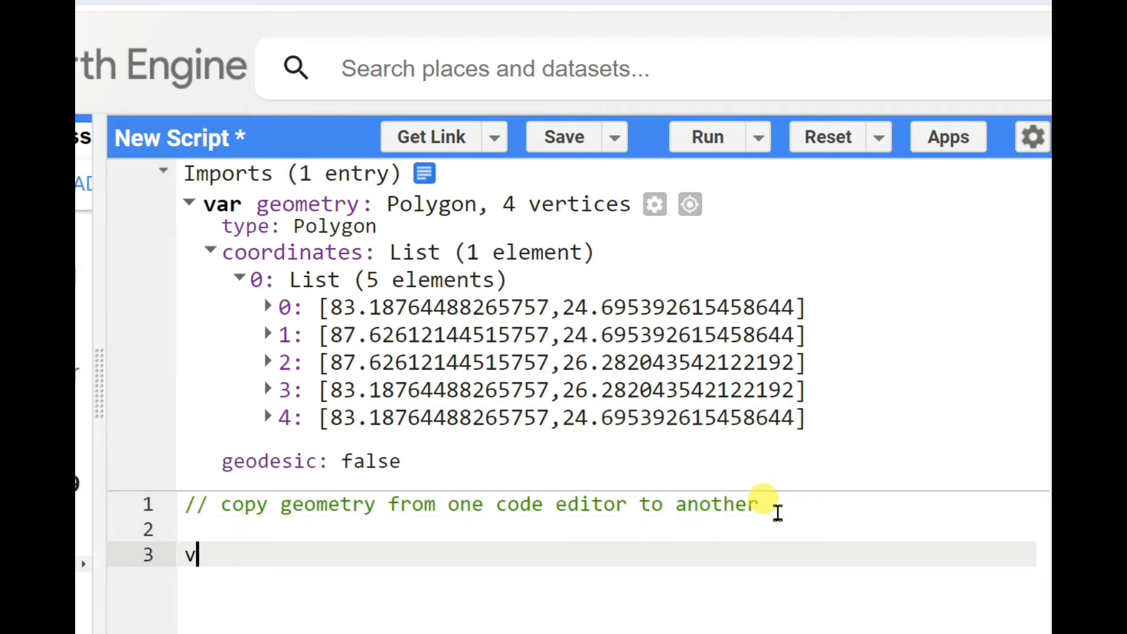
pyautogui.write('ar')
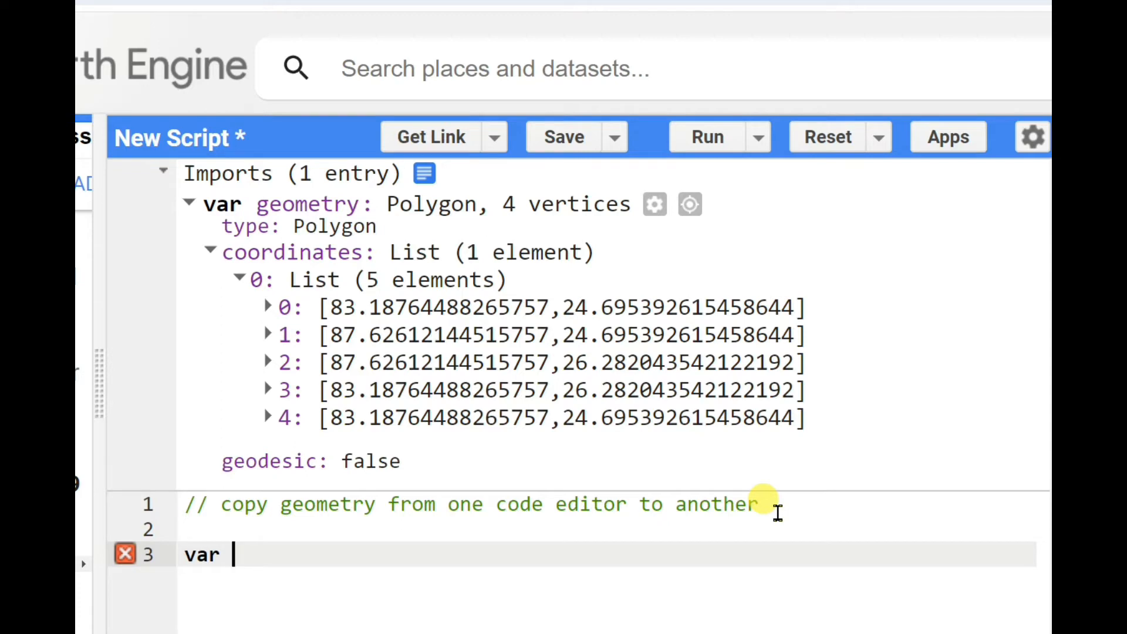
pyautogui.write('geome')
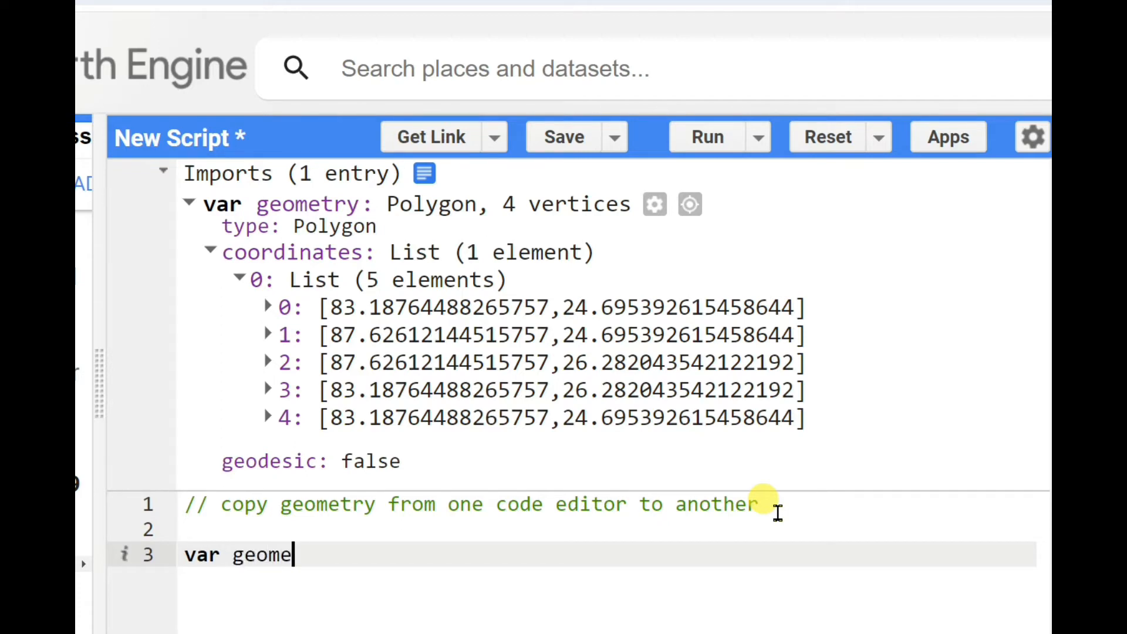
pyautogui.write('try =')
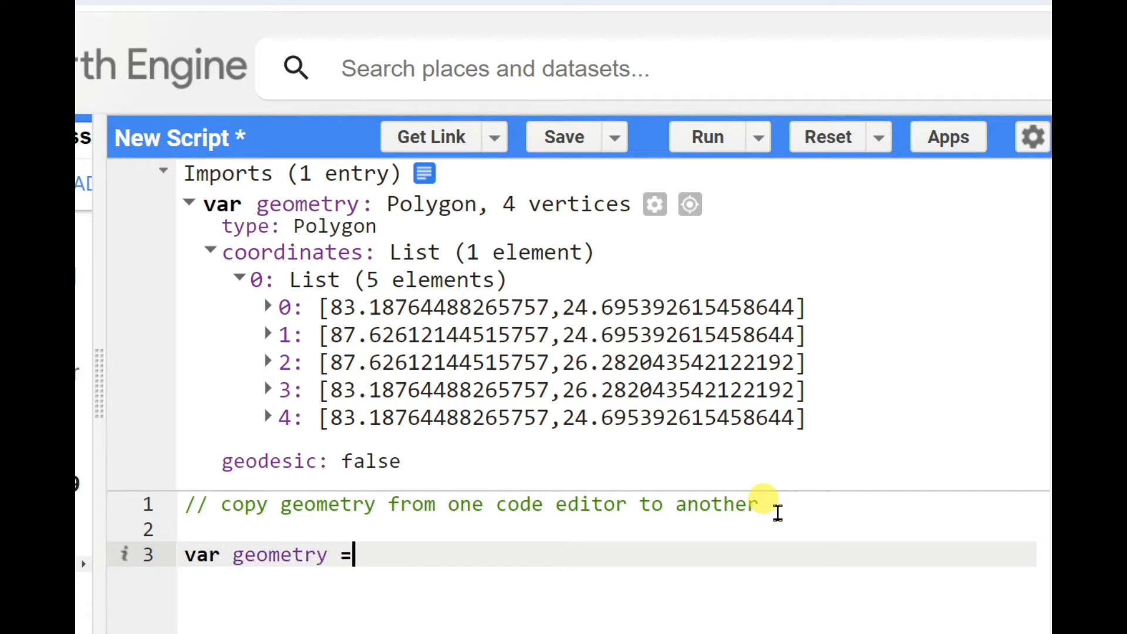
pyautogui.write('ee.')
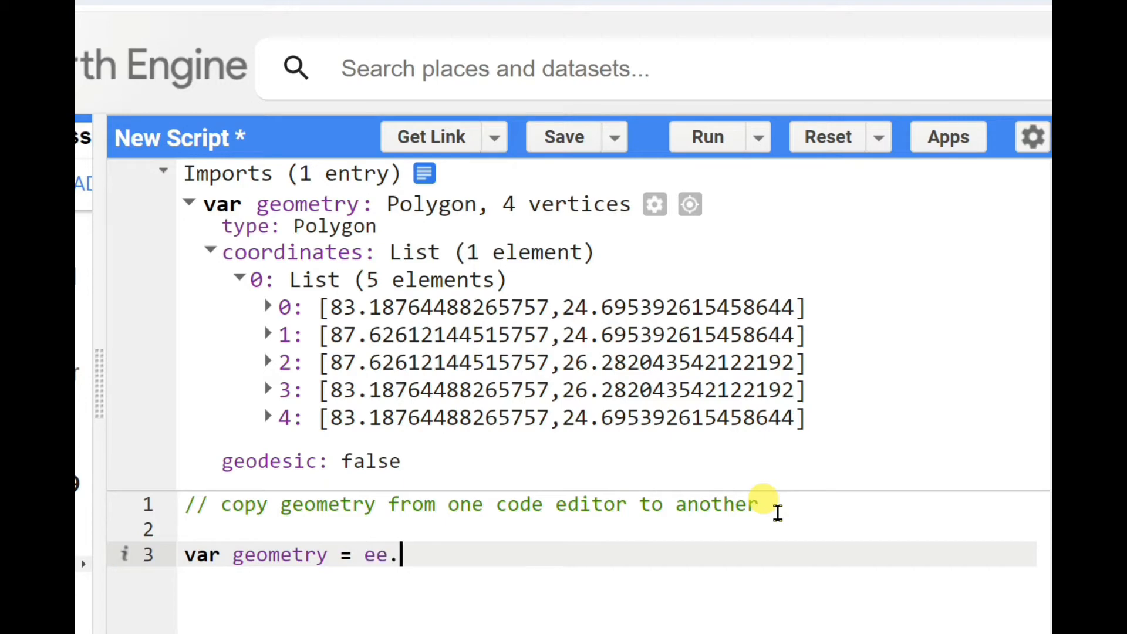
pyautogui.write('geo')
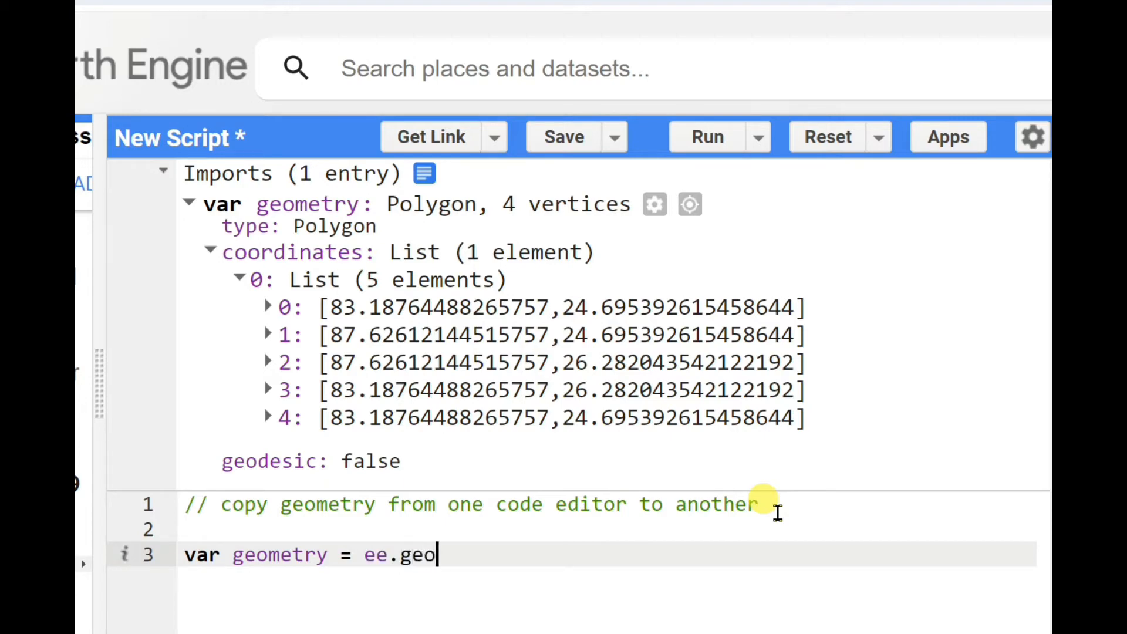
pyautogui.write('geo')
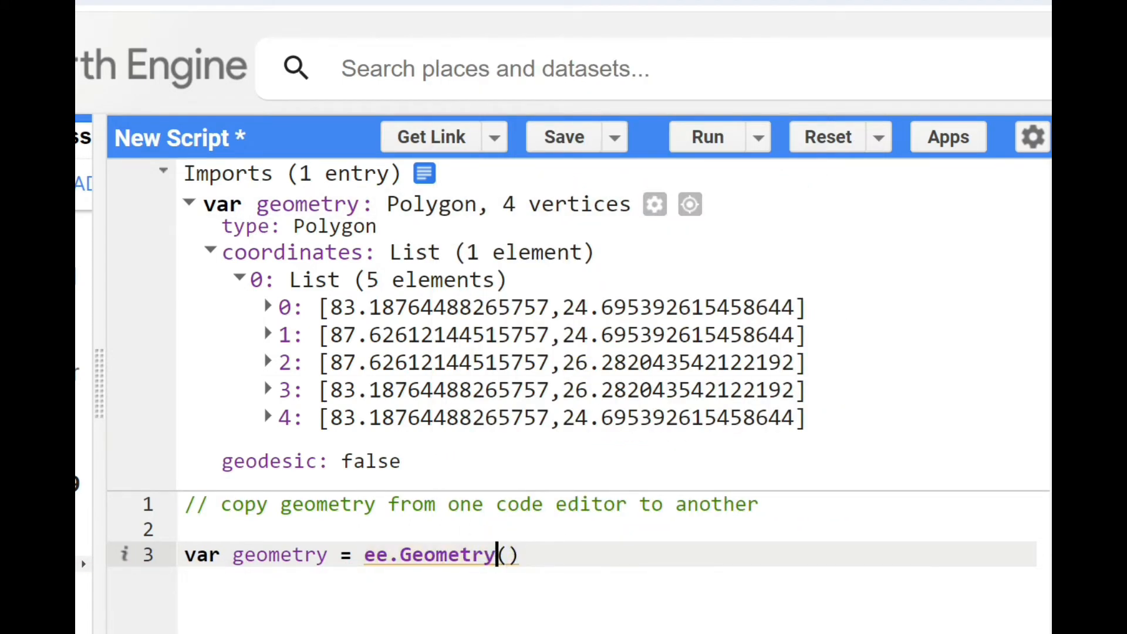
pyautogui.write('.')
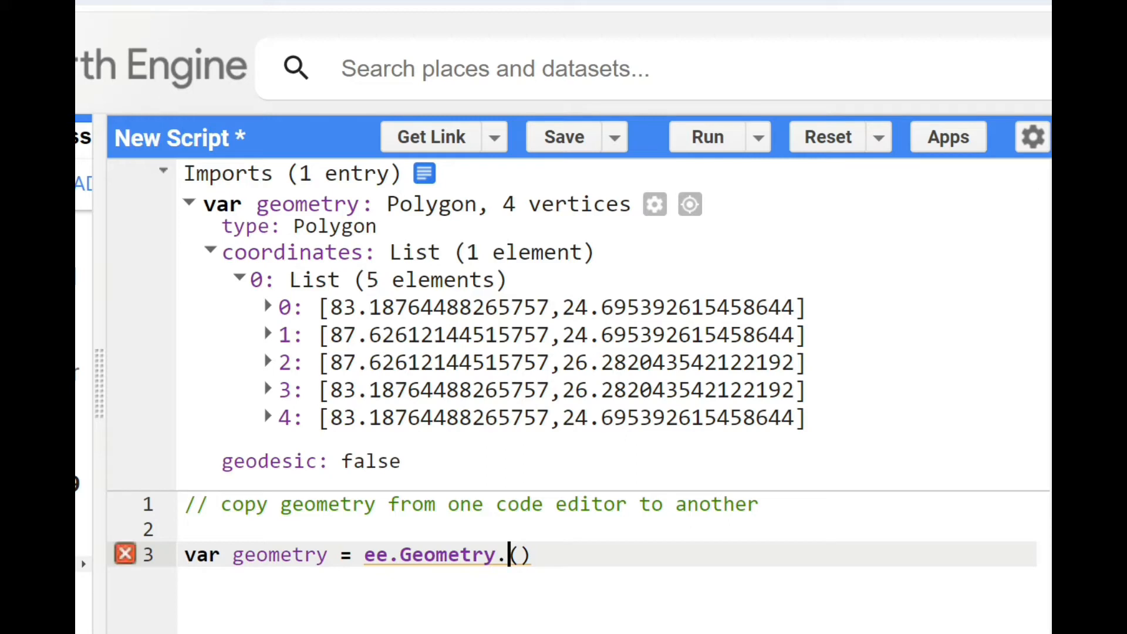
pyautogui.write('p')
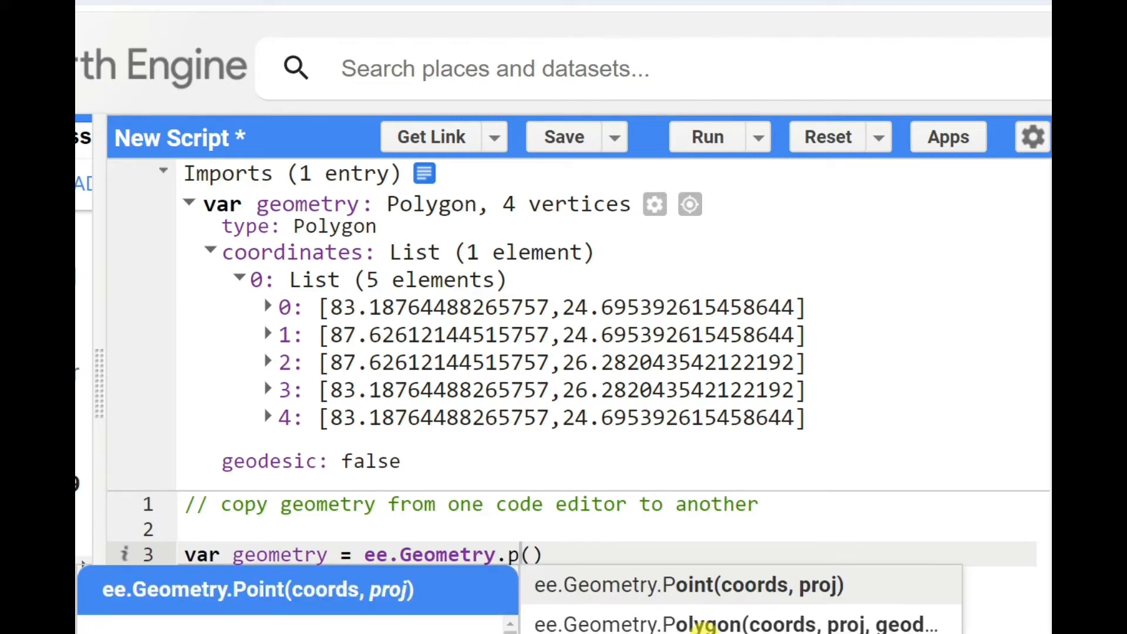
pyautogui.click(733, 624)
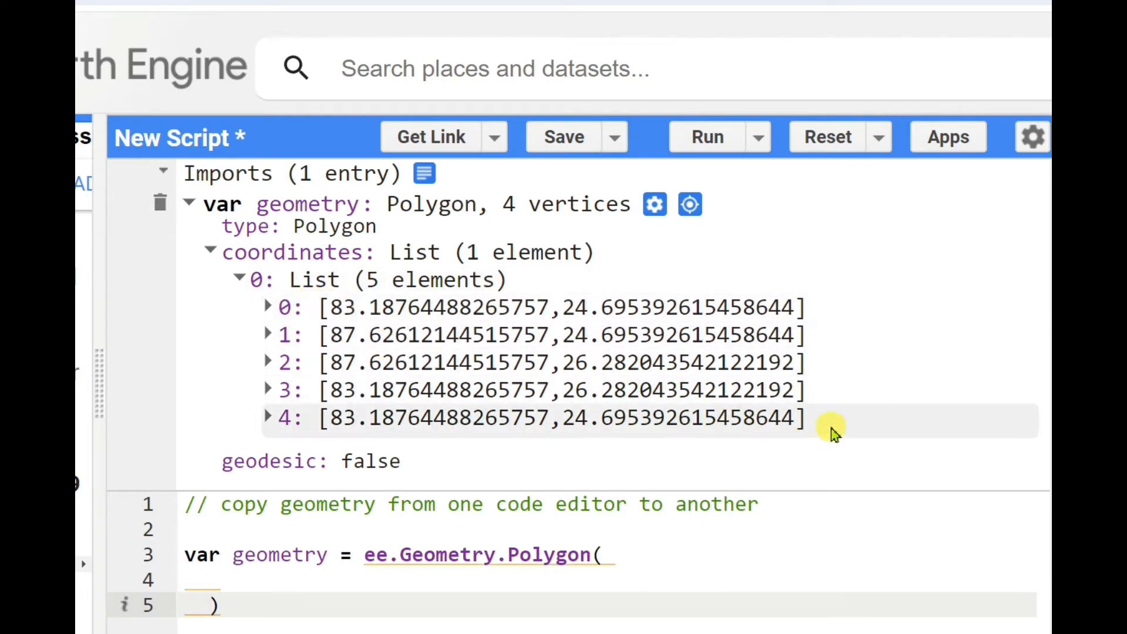
# Step: Copy the five coordinate pairs from the Imports panel into the Polygon call
pyautogui.moveTo(831, 418); pyautogui.dragTo(280, 306)
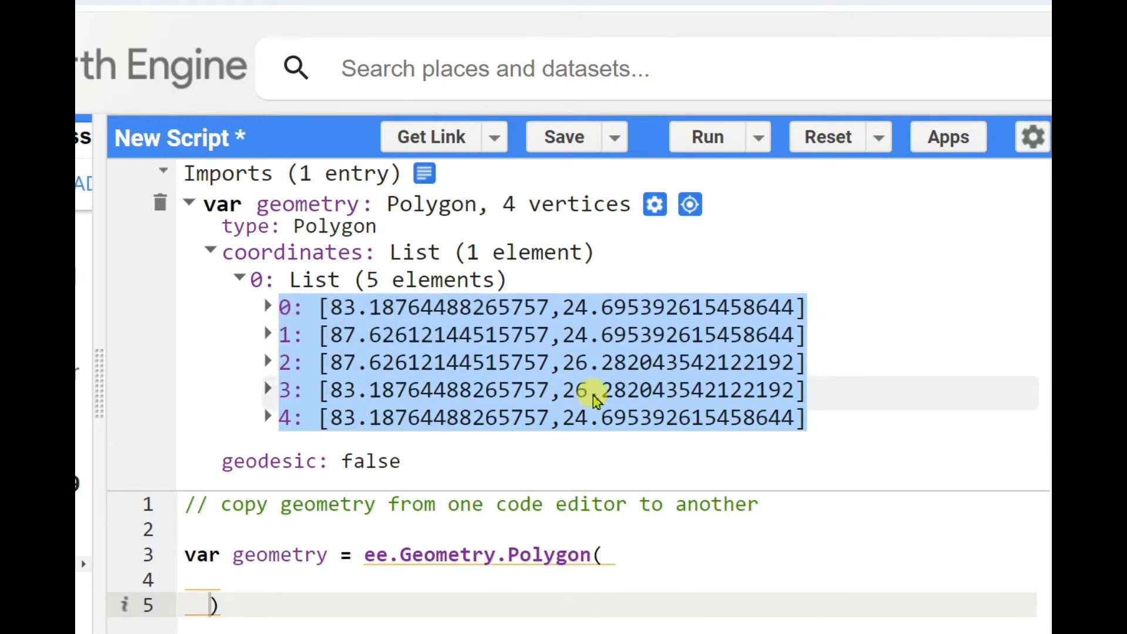
pyautogui.click(216, 580)
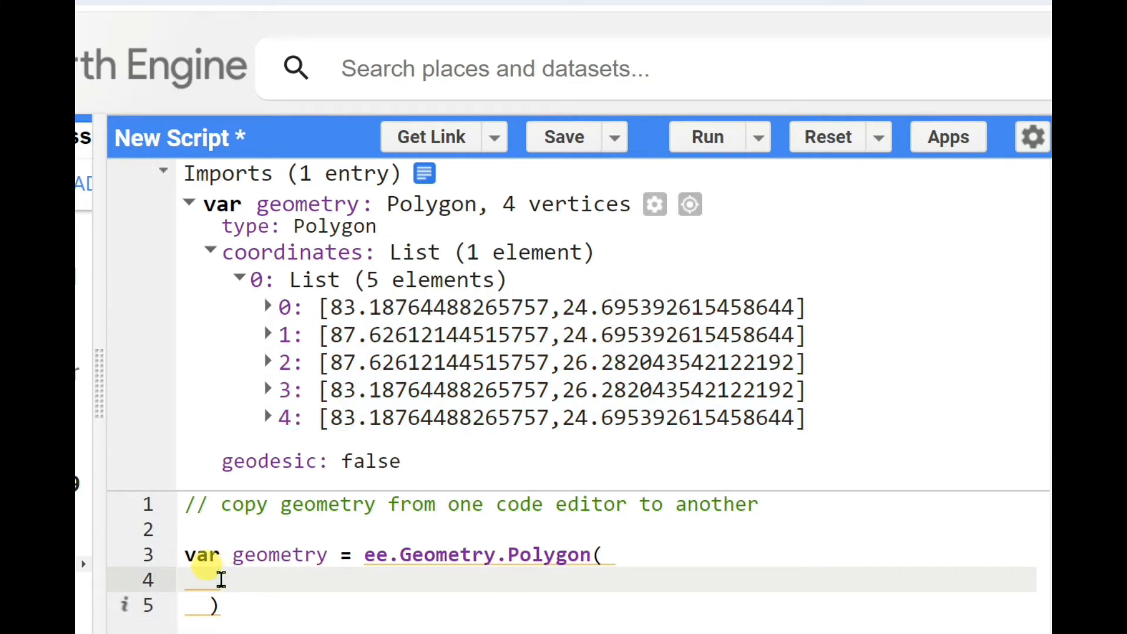
pyautogui.rightClick(222, 580)
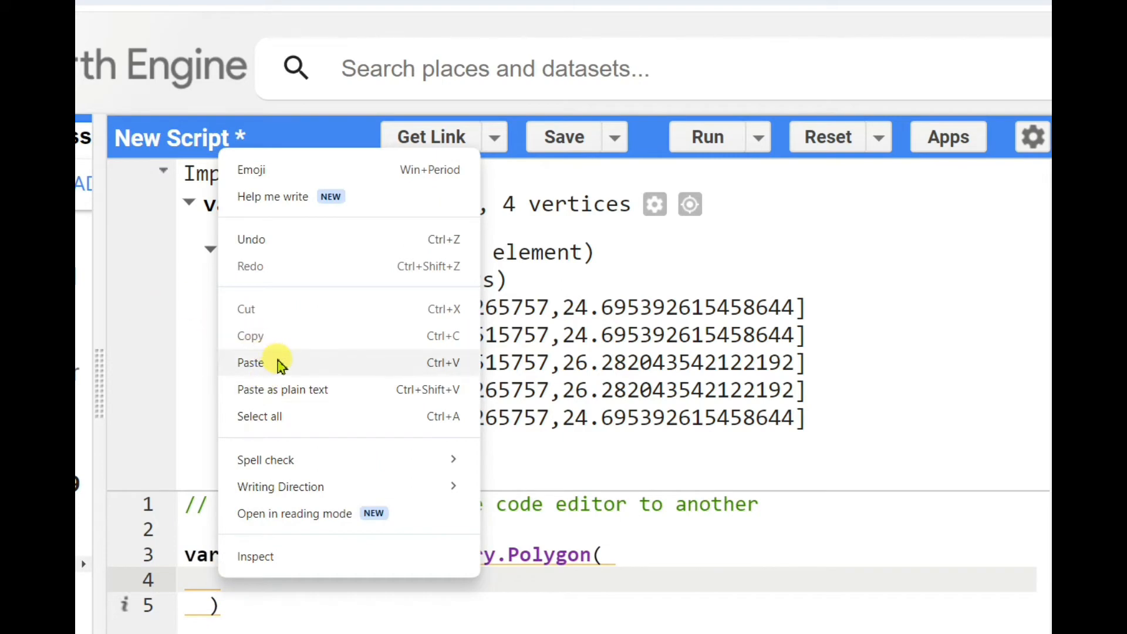
pyautogui.click(250, 363)
pyautogui.write('Map.')
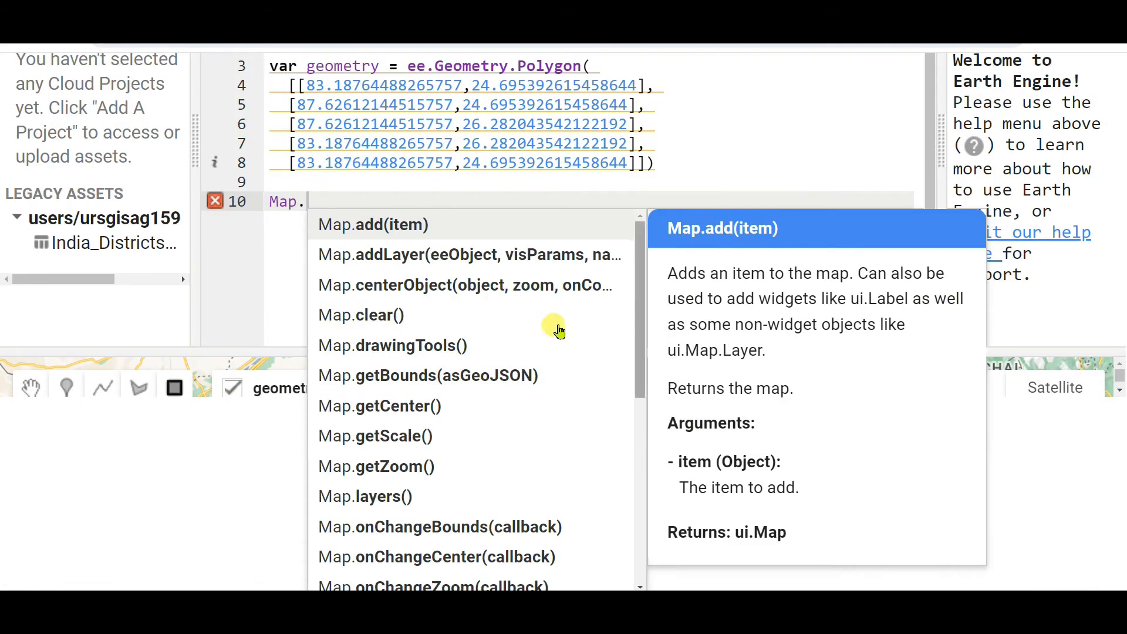
# Step: Add the line Map.addLayer(geometry) under the pasted polygon
pyautogui.click(467, 254)
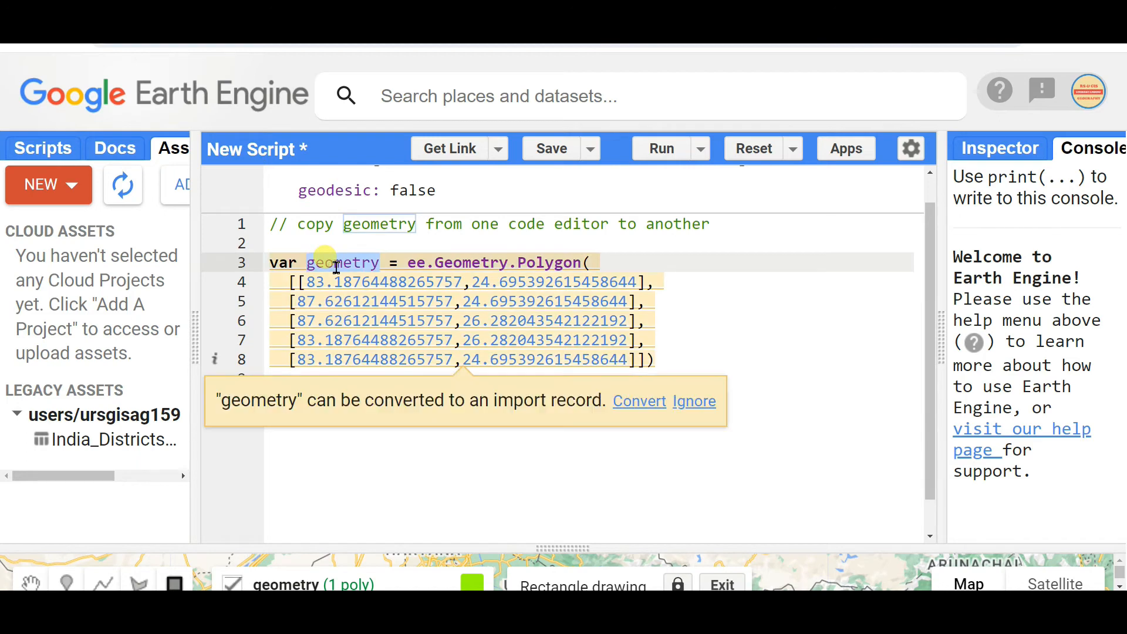
pyautogui.write('Map.addLayer()')
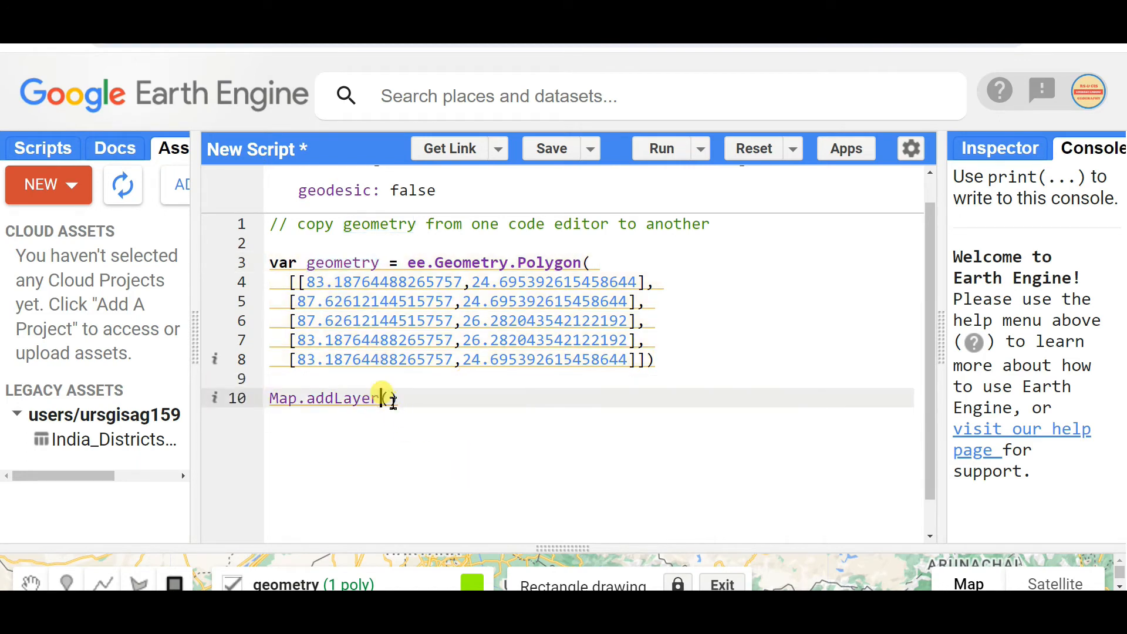
pyautogui.write('geometry')
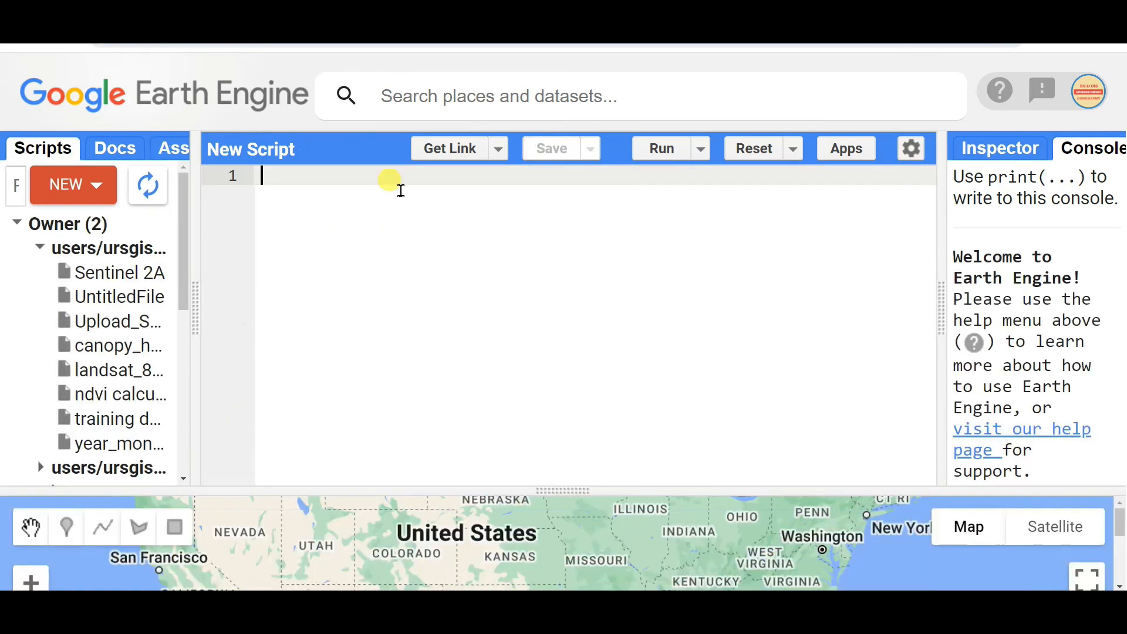
# Step: Paste the code into the new script, make it Map.addLayer(geometry,{},'roi') and run it
pyautogui.write('// copy geometry from one code editor to another')
pyautogui.write('Map.addLayer(geometry')
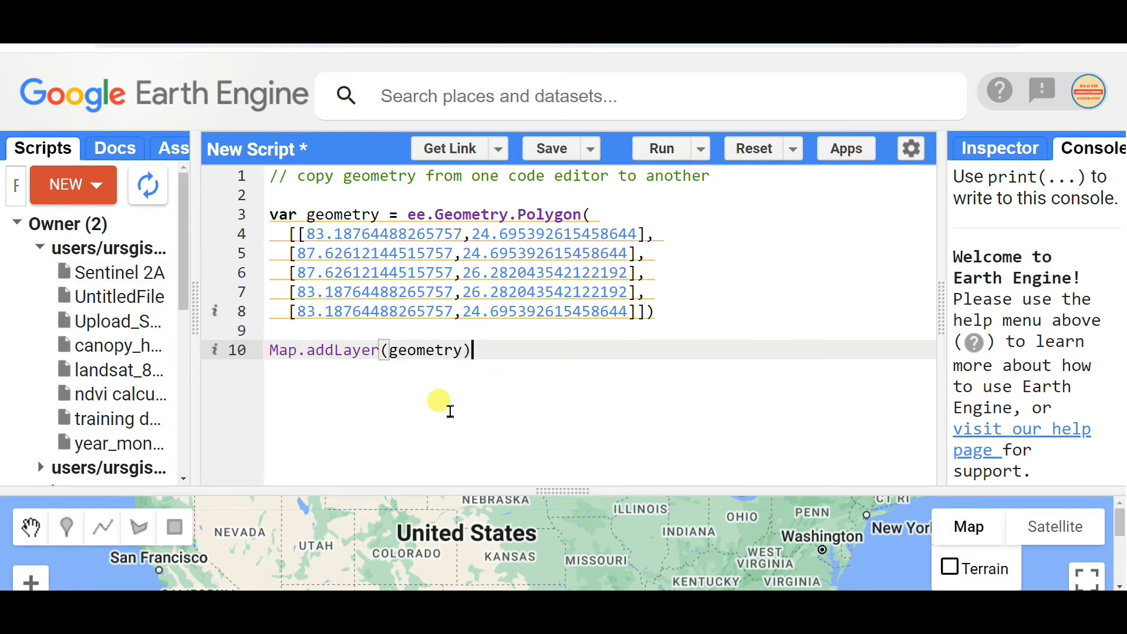
pyautogui.write(',')
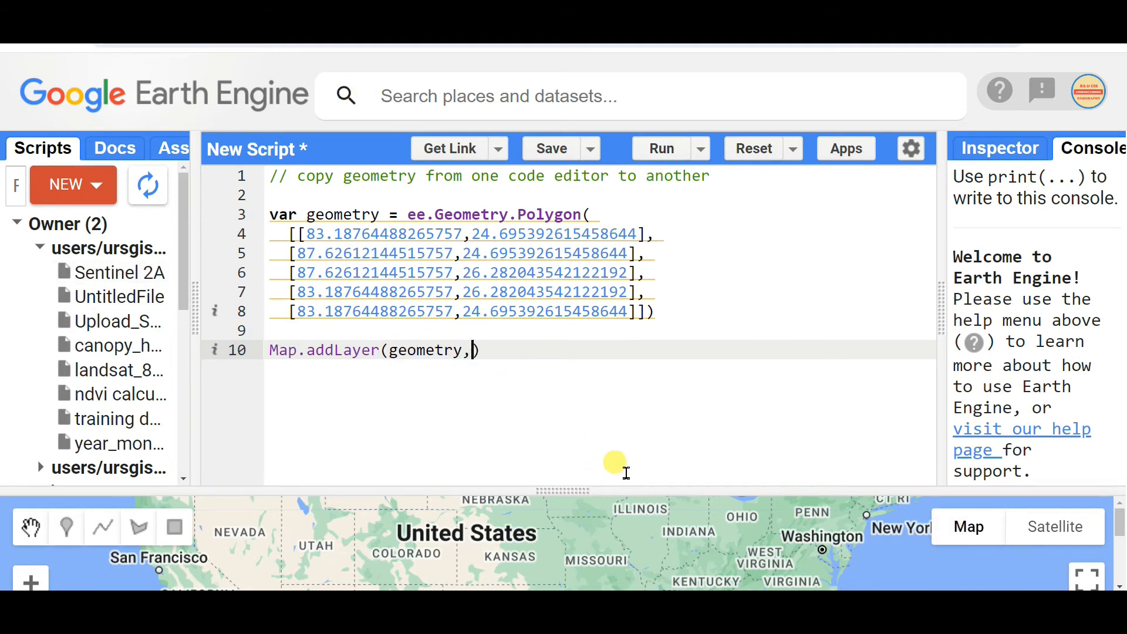
pyautogui.write('{')
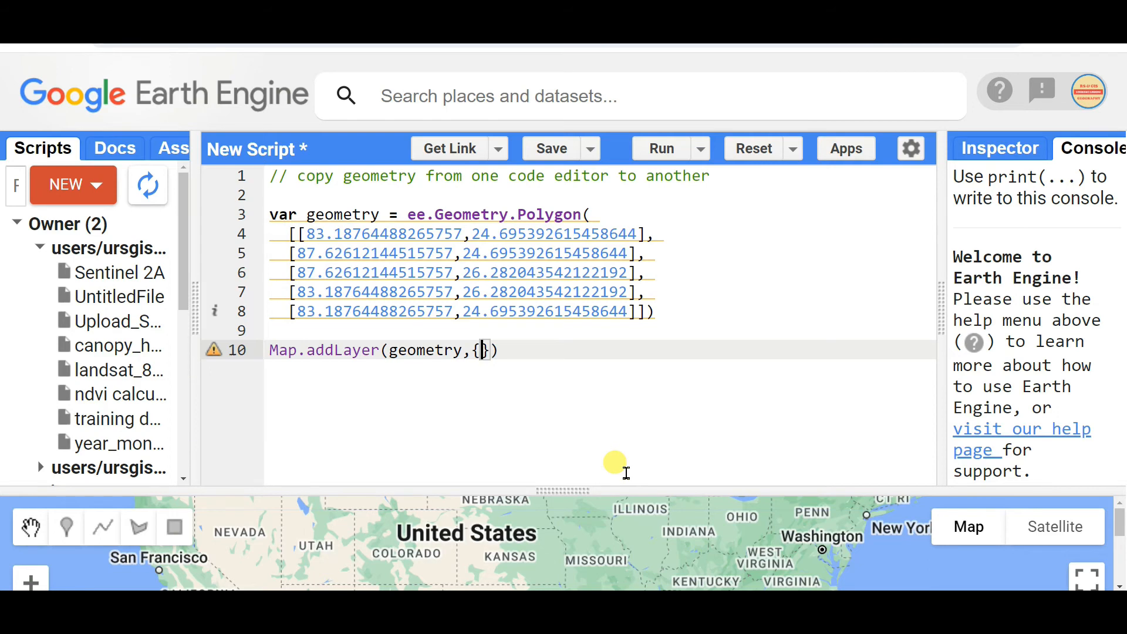
pyautogui.write(',')
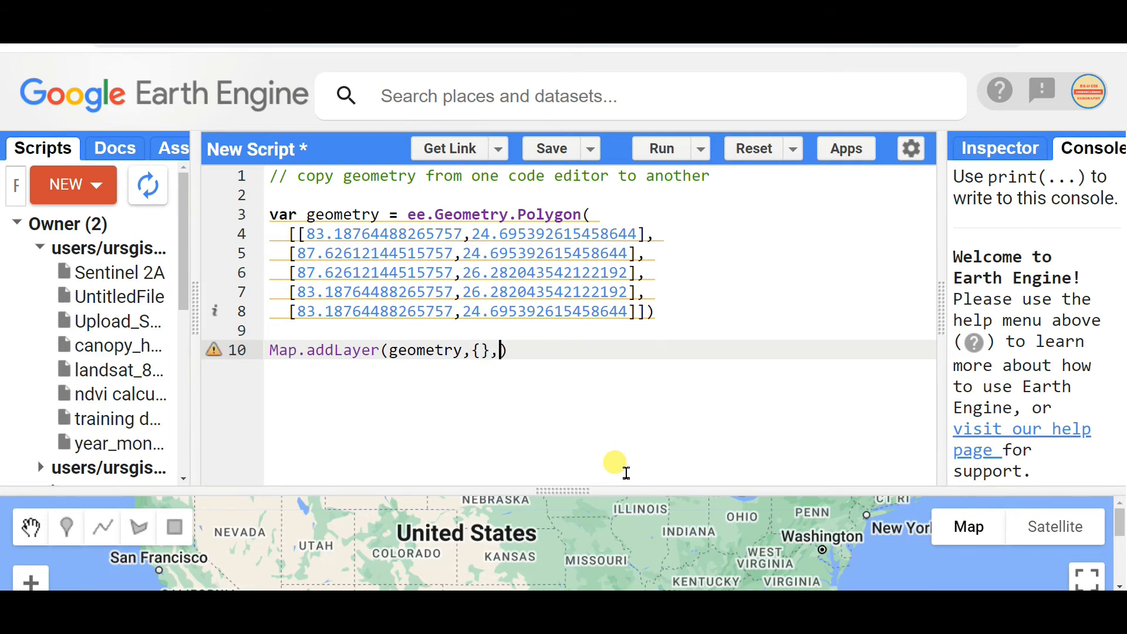
pyautogui.write("'ge")
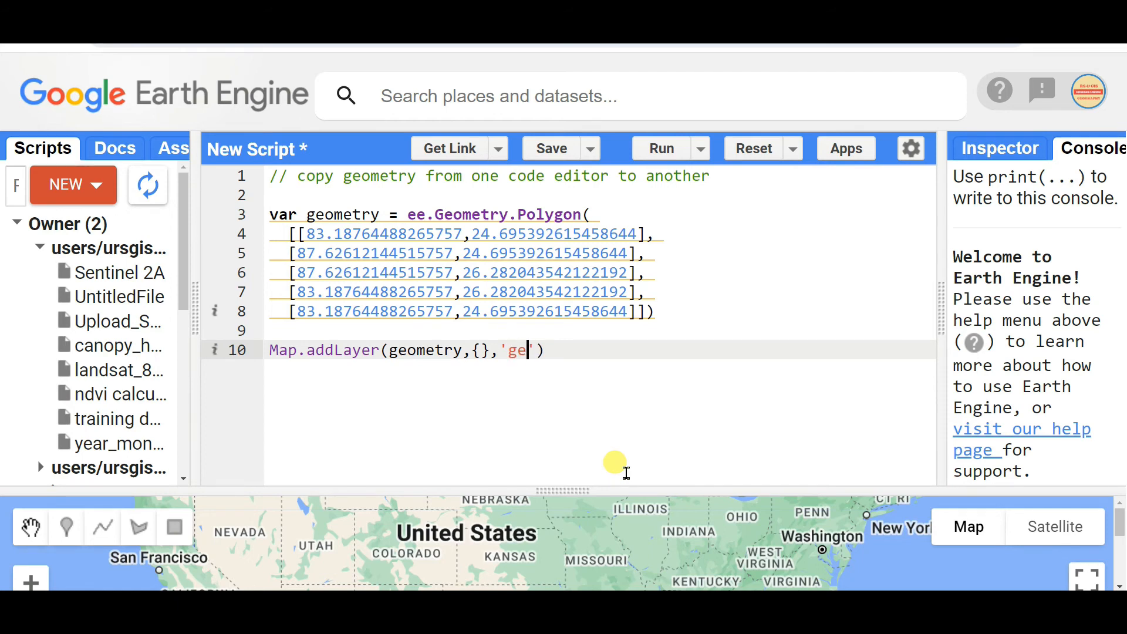
pyautogui.press('Backspace')
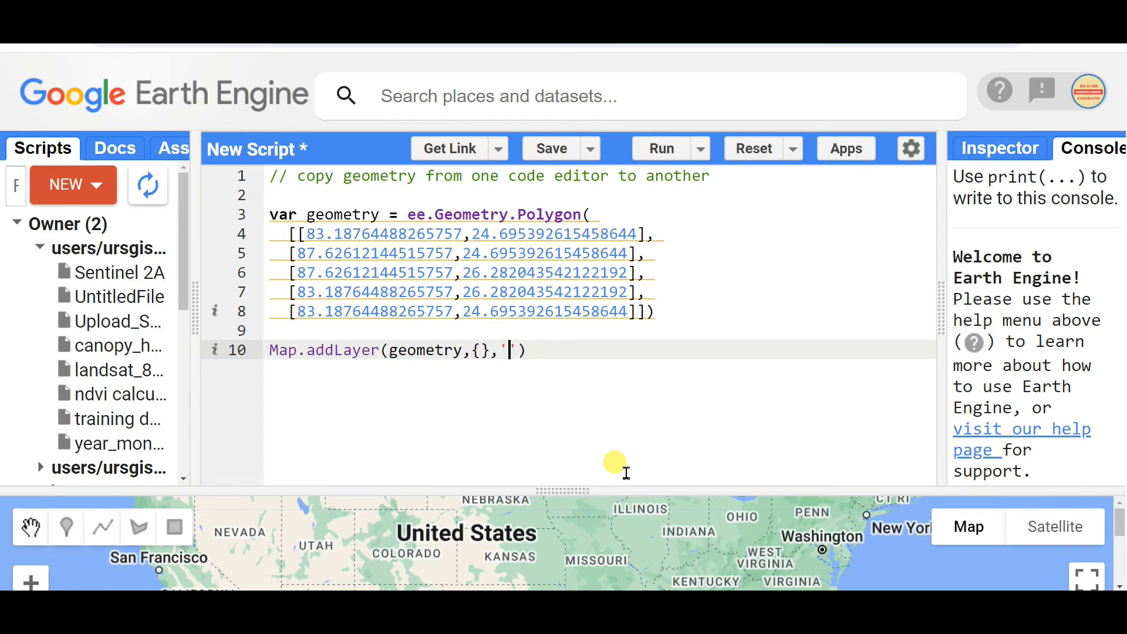
pyautogui.write('roi')
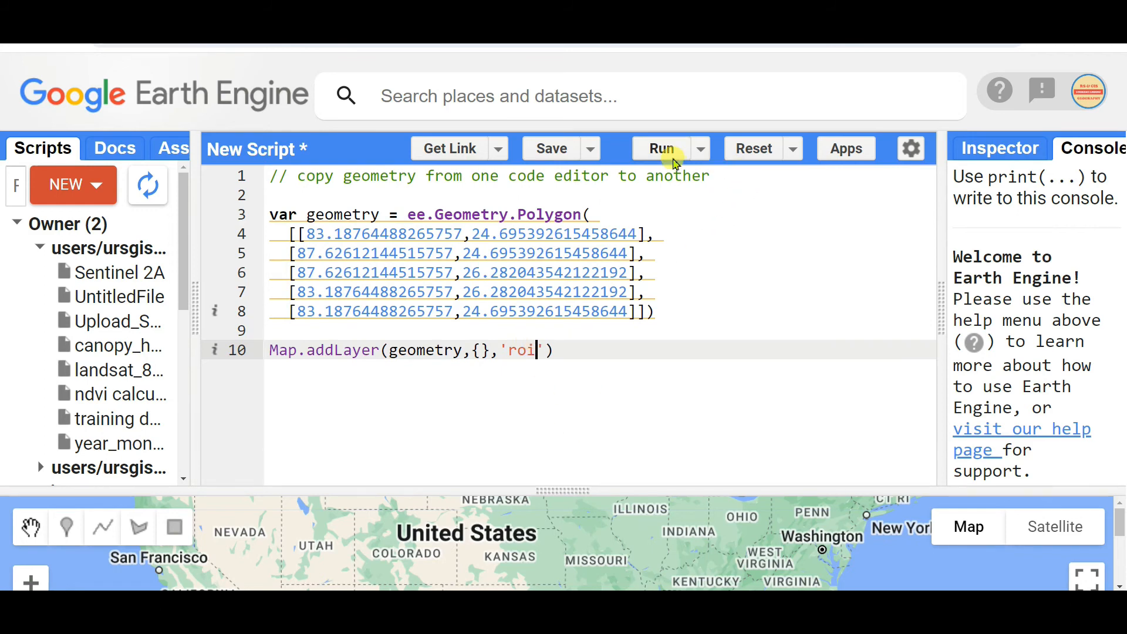
pyautogui.click(662, 147)
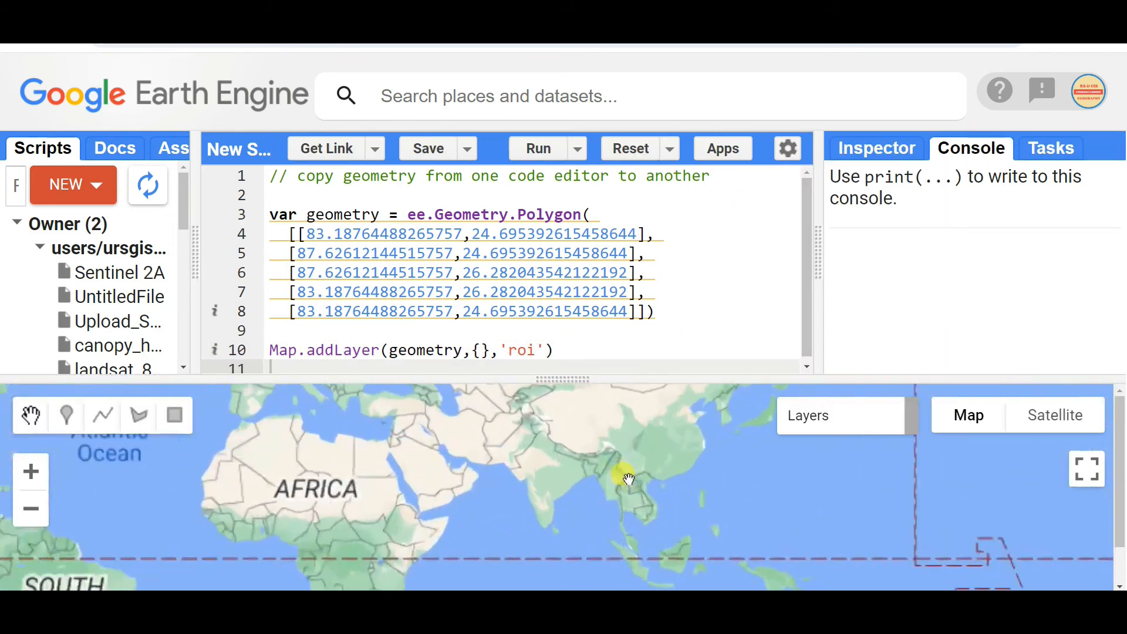